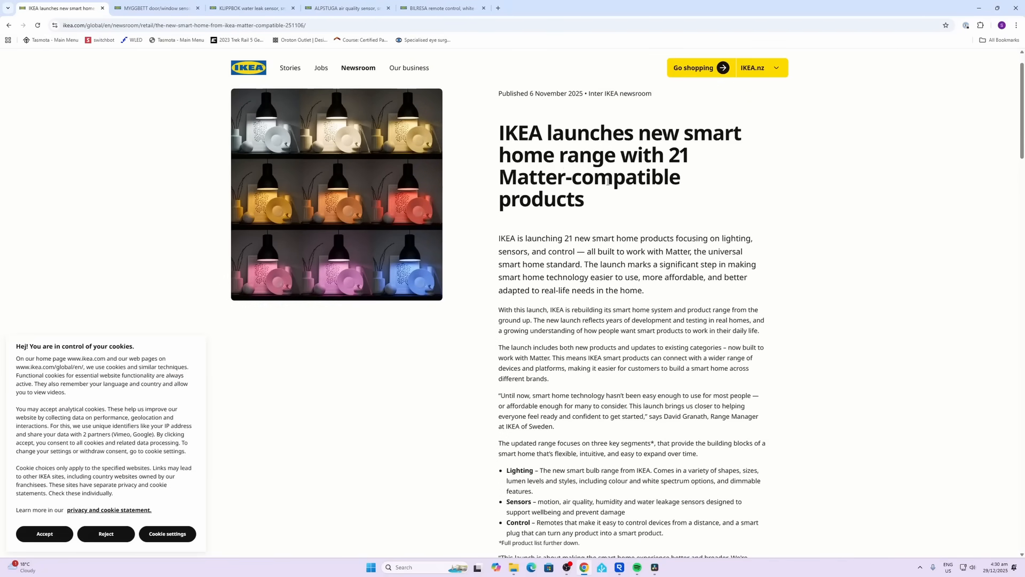
Read through the IKEA Matter launch article's product list, then bring up the MYGGBETT sensor tab
{"action": "scroll", "scroll_direction": "down", "scroll_amount": 3}
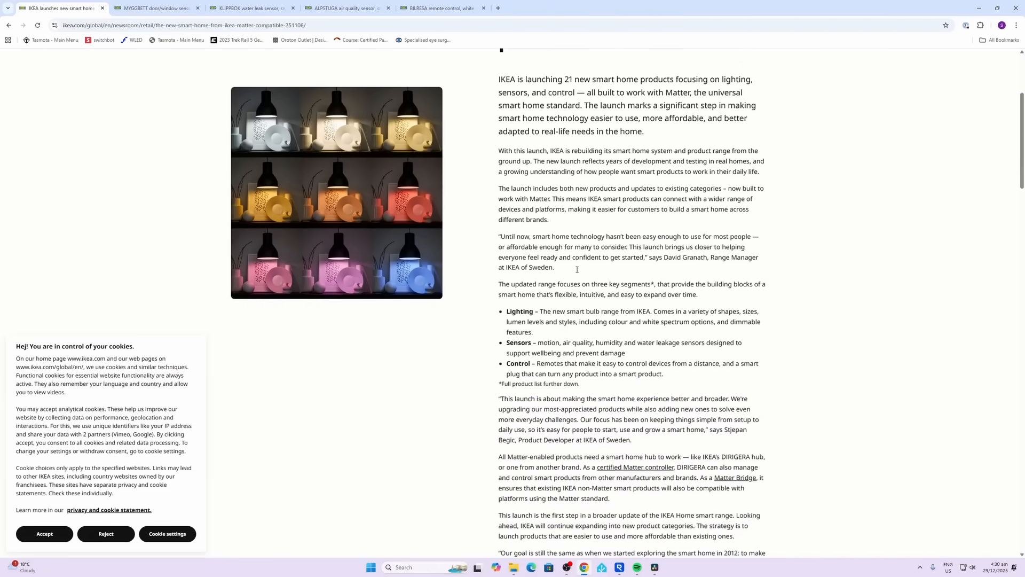
{"action": "scroll", "scroll_direction": "down", "scroll_amount": 3}
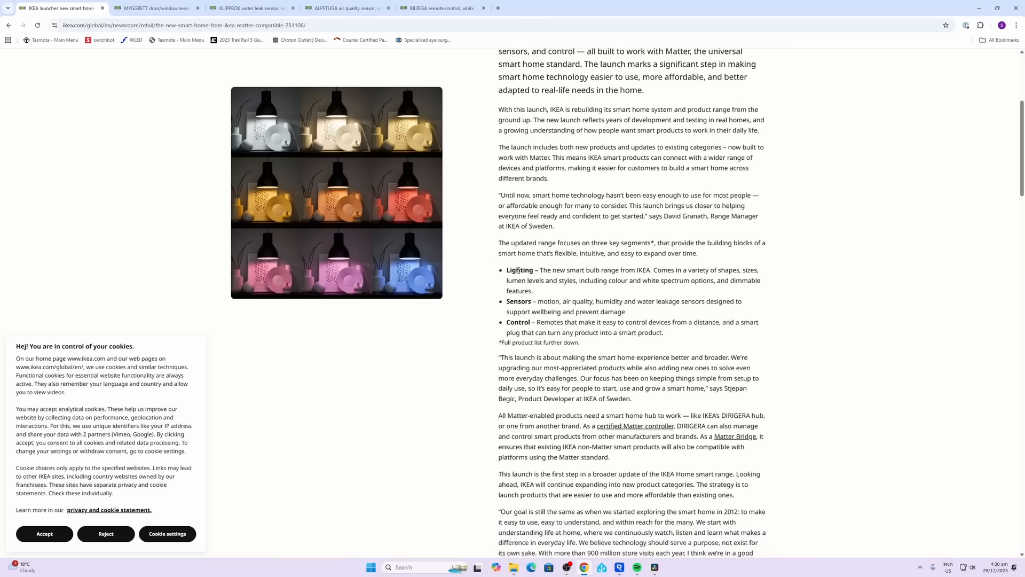
{"action": "scroll", "scroll_direction": "down", "scroll_amount": 3}
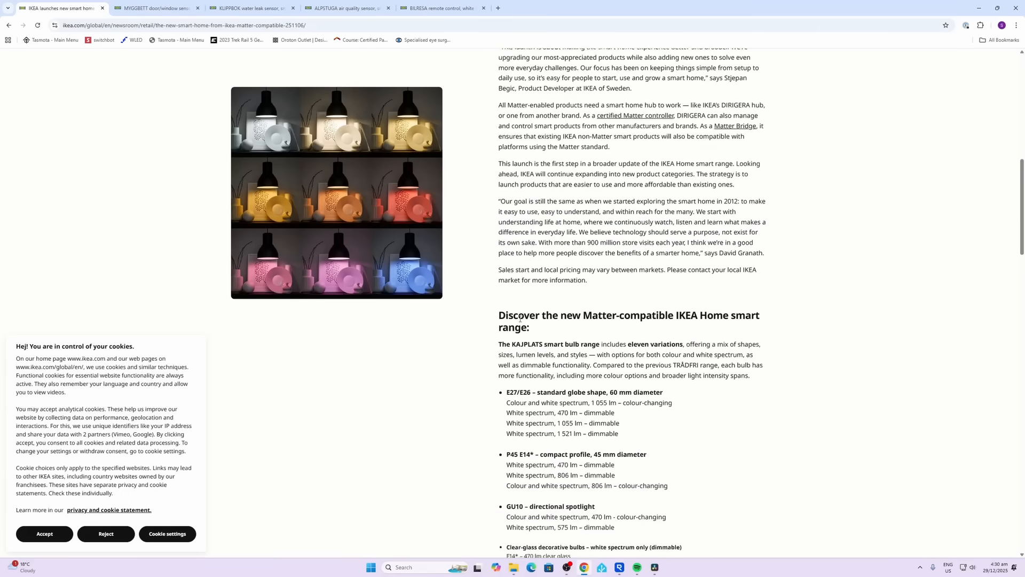
{"action": "scroll", "scroll_direction": "down", "scroll_amount": 3}
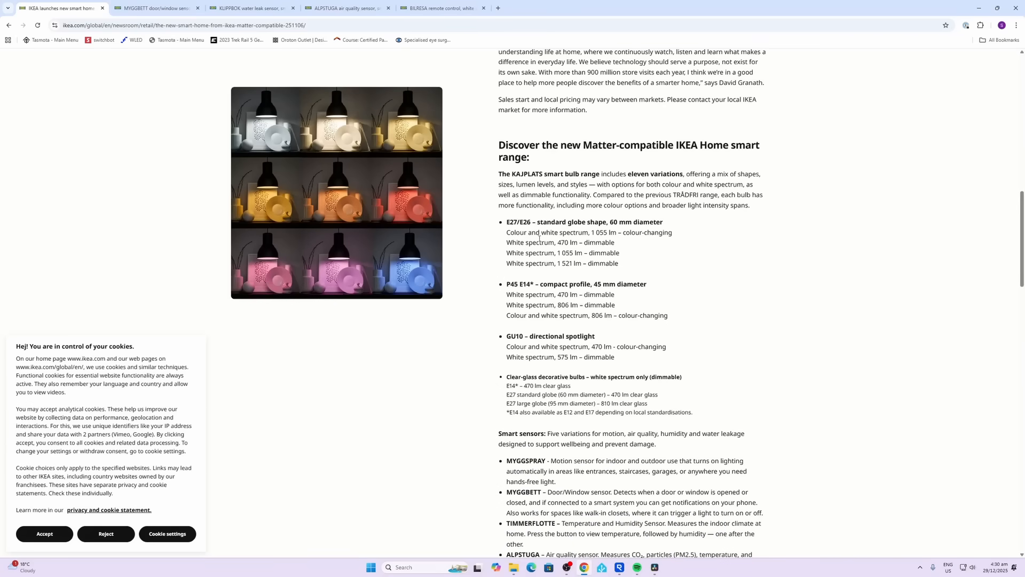
{"action": "scroll", "scroll_direction": "down", "scroll_amount": 3}
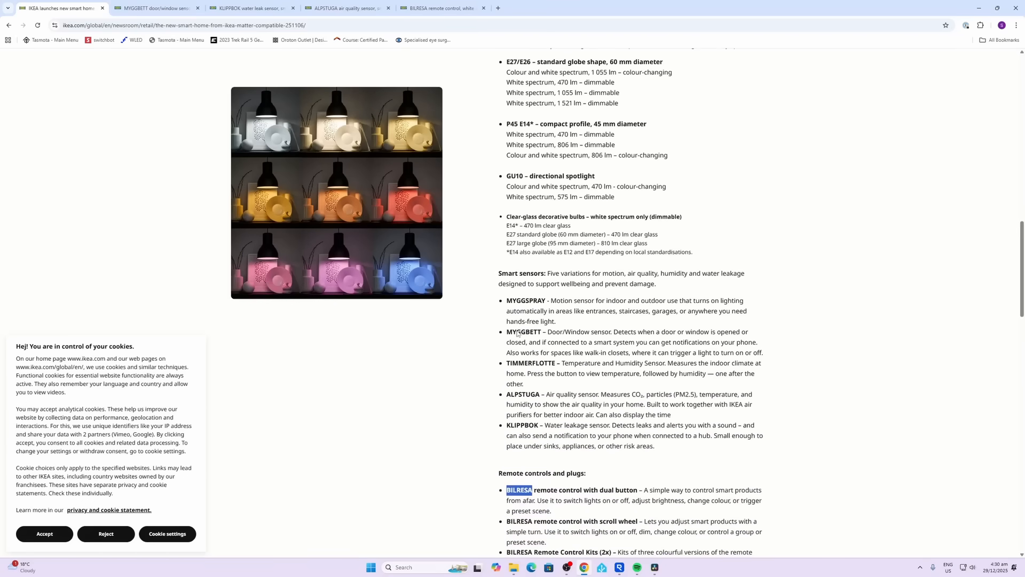
{"action": "scroll", "scroll_direction": "down", "scroll_amount": 3}
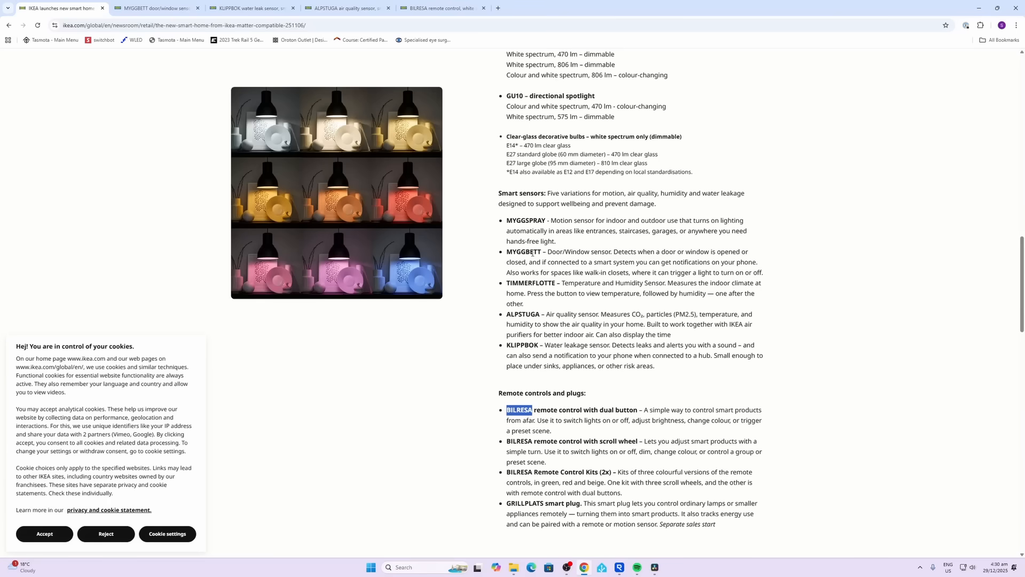
{"action": "scroll", "scroll_direction": "down", "scroll_amount": 3}
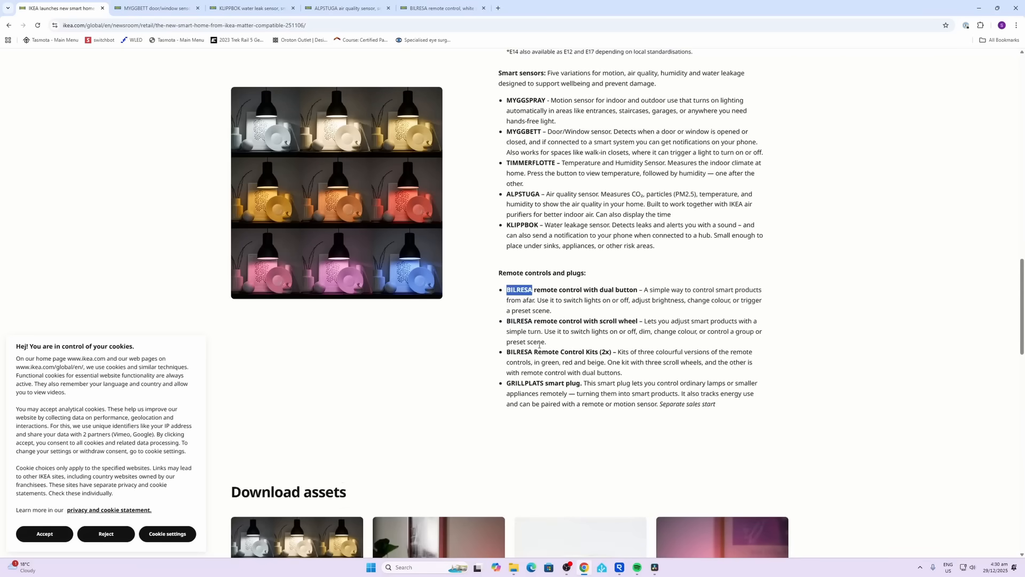
{"action": "scroll", "scroll_direction": "up", "scroll_amount": 3}
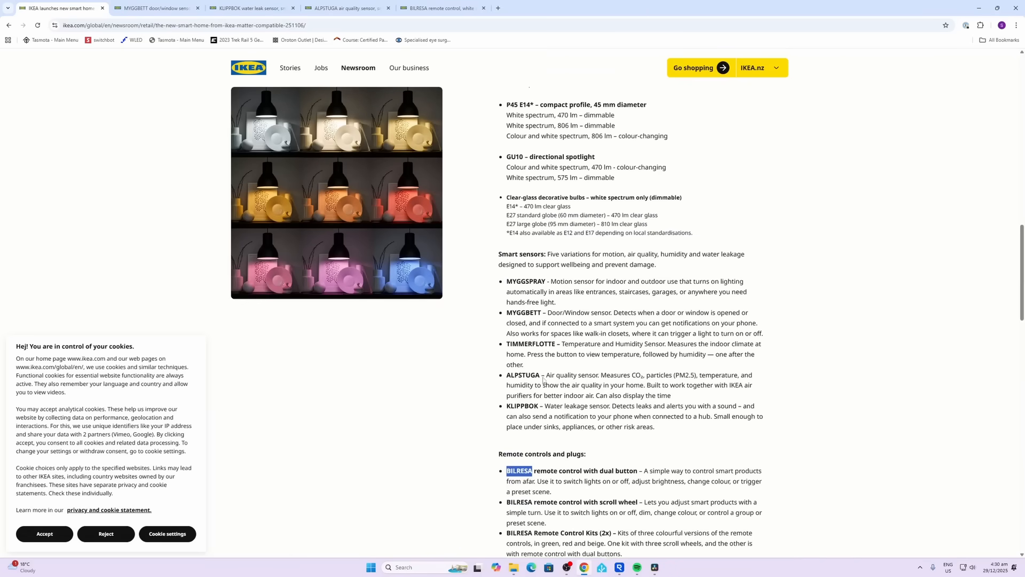
{"action": "left_click", "coordinate": [155, 8]}
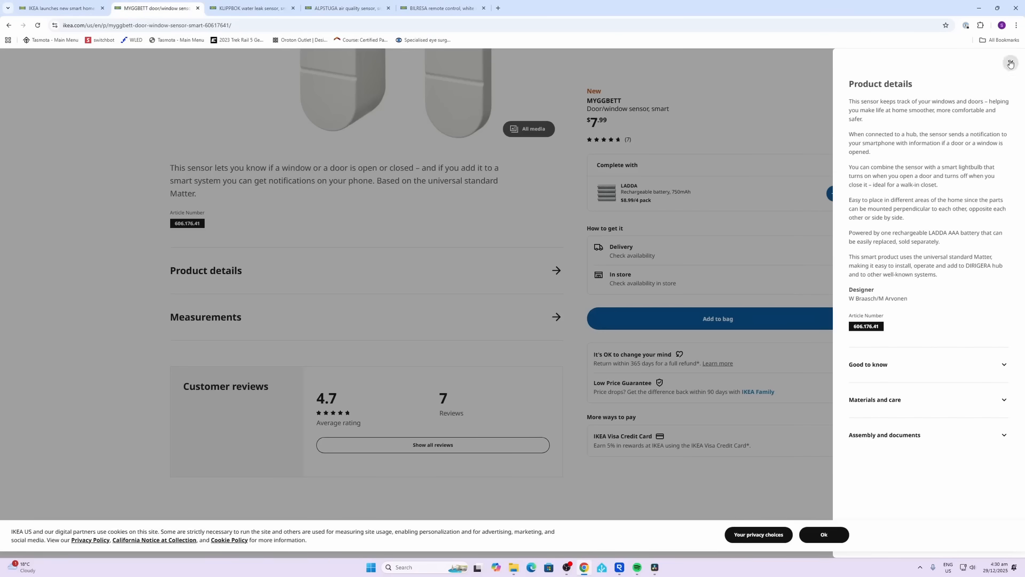
Close MYGGBETT product details and view the third thumbnail showing the sensor on a window
{"action": "left_click", "coordinate": [1010, 63]}
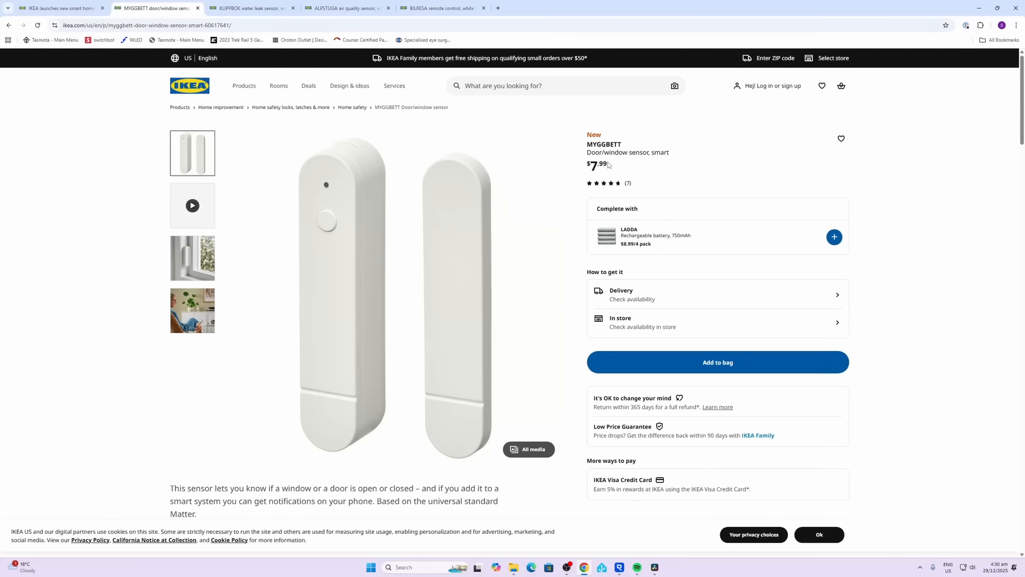
{"action": "scroll", "scroll_direction": "down", "scroll_amount": 3}
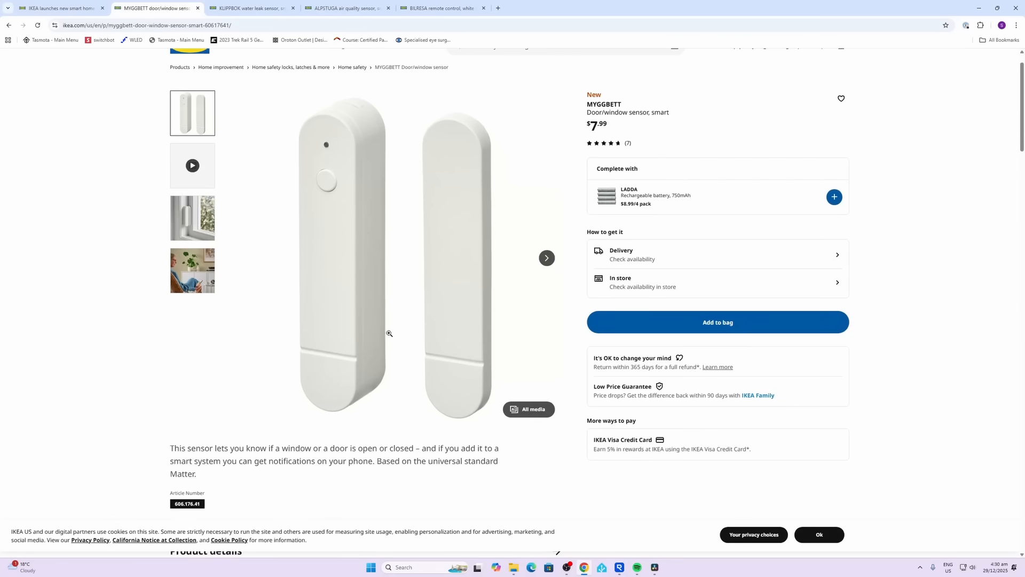
{"action": "mouse_move", "coordinate": [669, 196]}
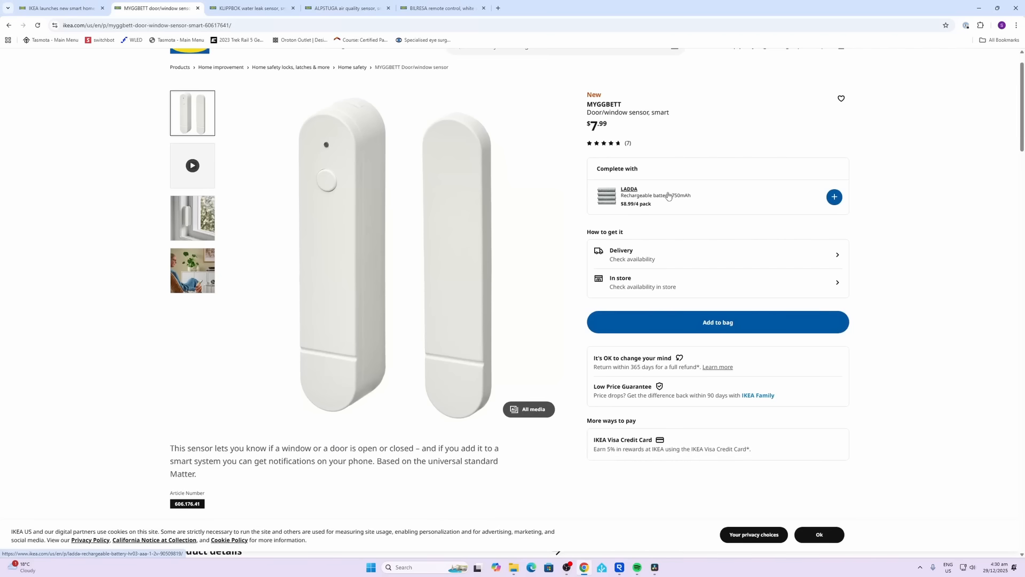
{"action": "mouse_move", "coordinate": [356, 285]}
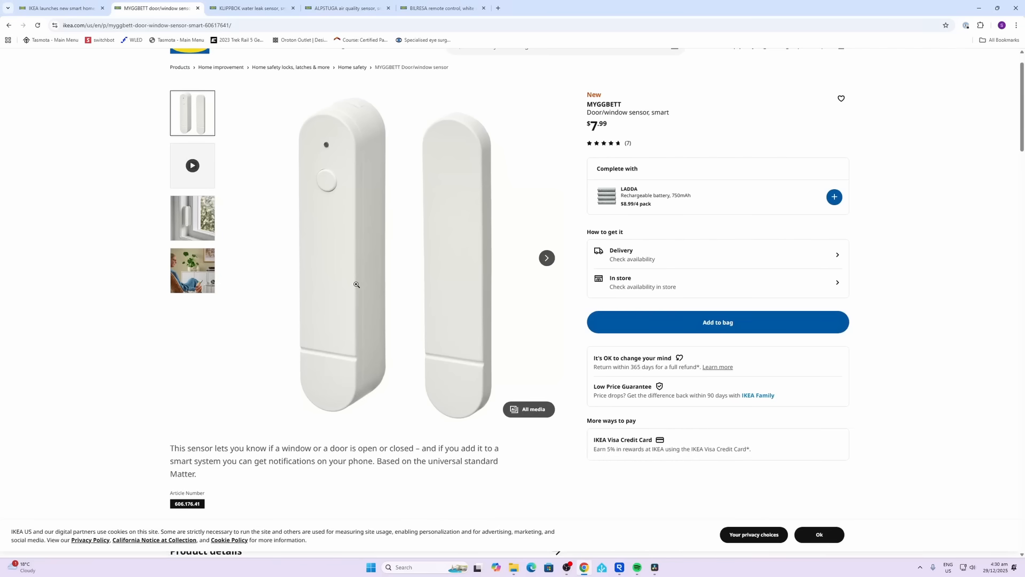
{"action": "mouse_move", "coordinate": [608, 196]}
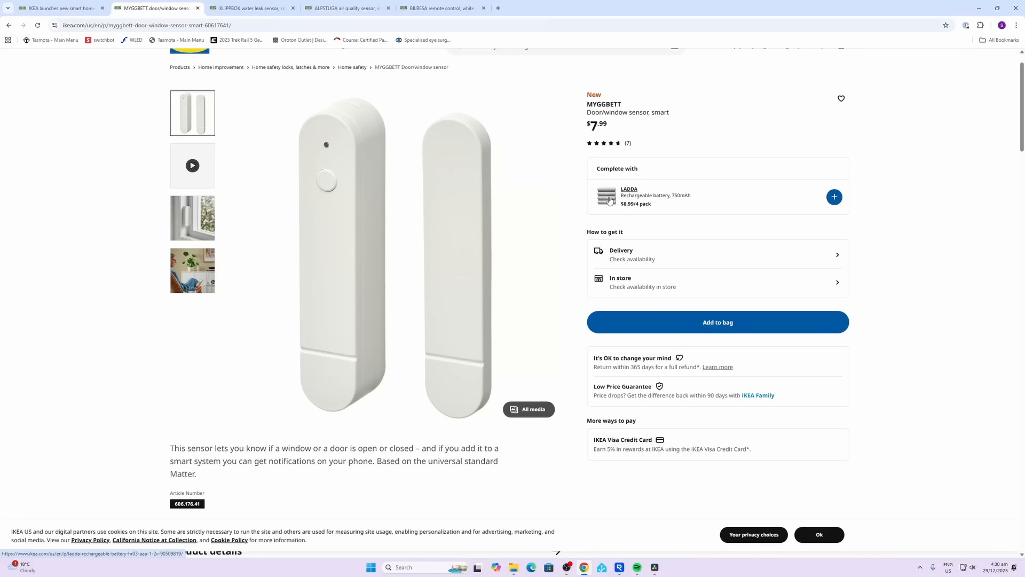
{"action": "mouse_move", "coordinate": [631, 210]}
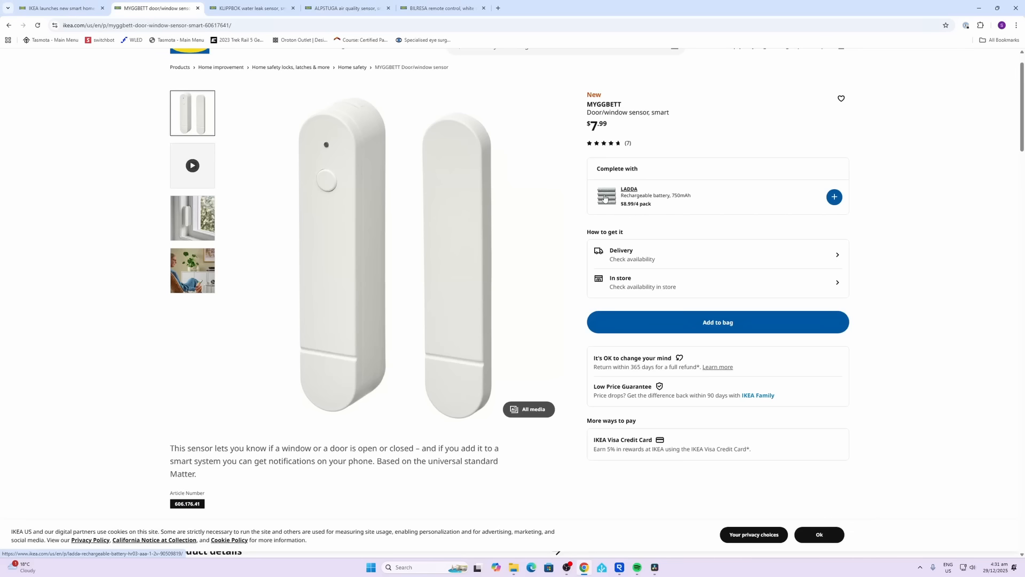
{"action": "left_click", "coordinate": [192, 218]}
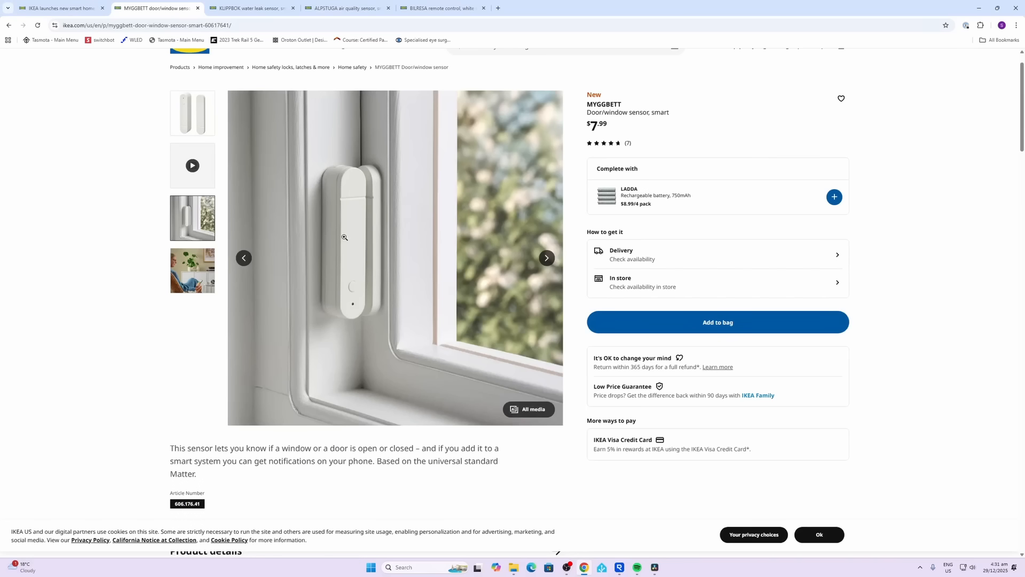
{"action": "mouse_move", "coordinate": [517, 227]}
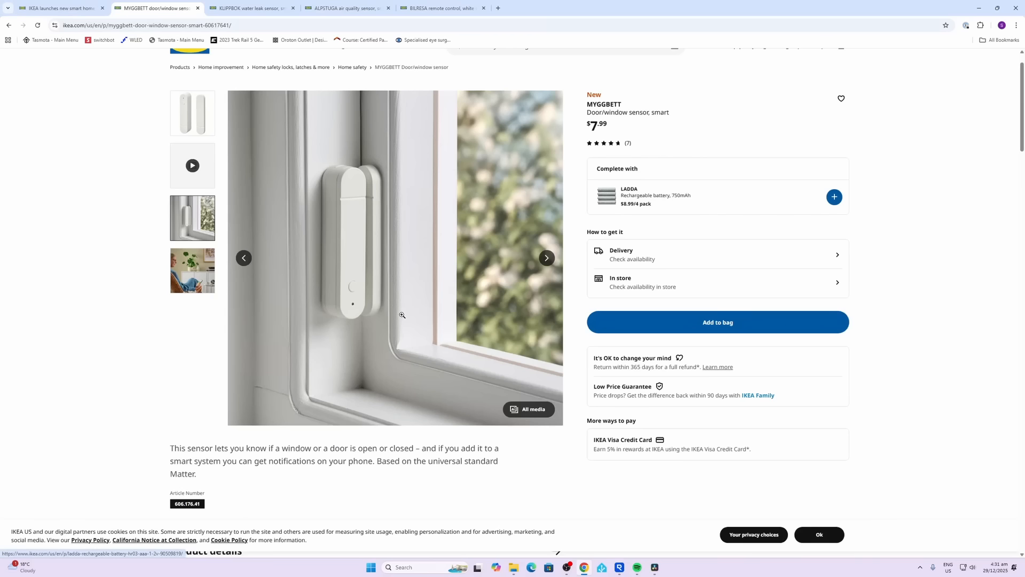
{"action": "mouse_move", "coordinate": [404, 326]}
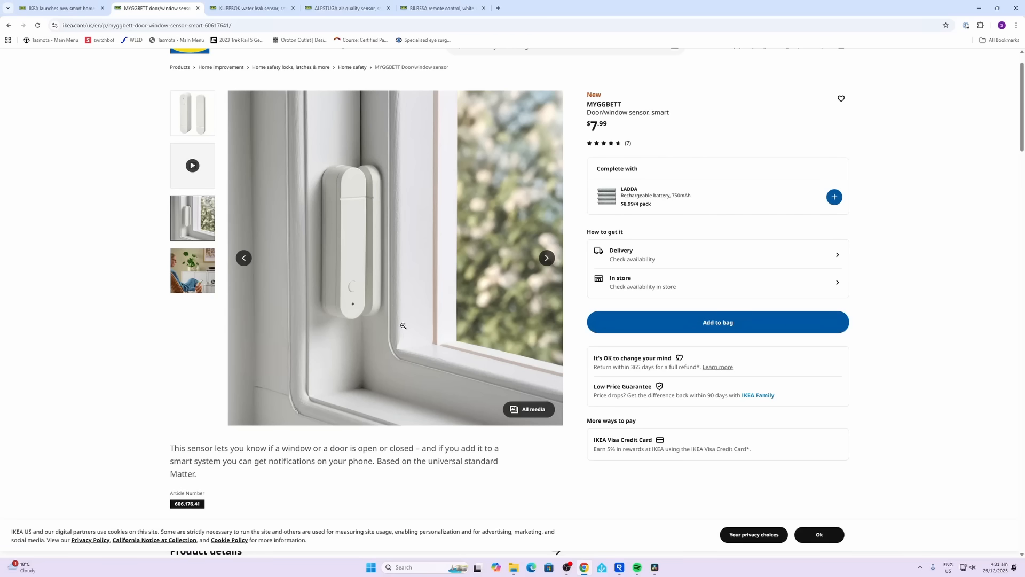
{"action": "mouse_move", "coordinate": [368, 264]}
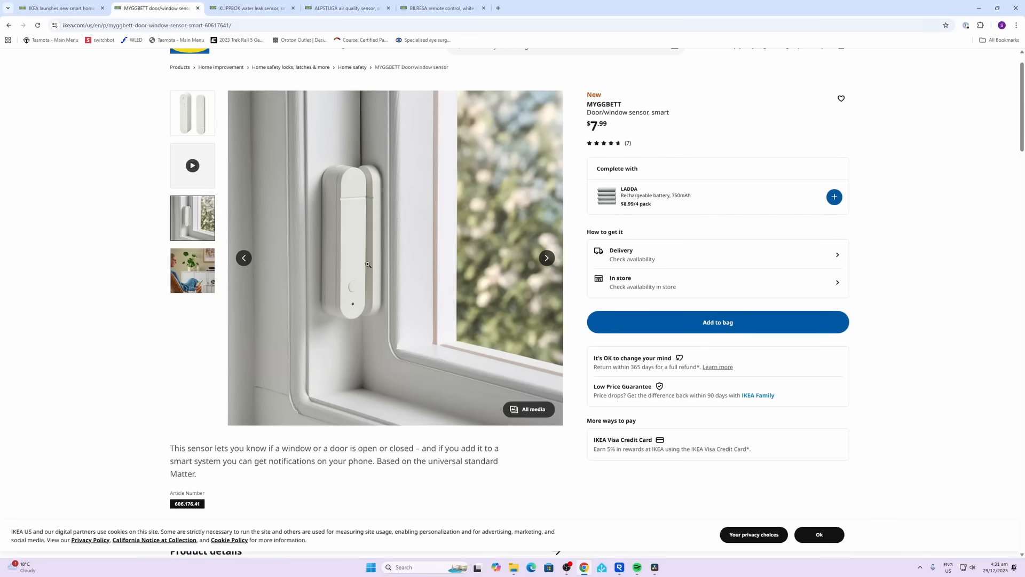
{"action": "scroll", "scroll_direction": "down", "scroll_amount": 3}
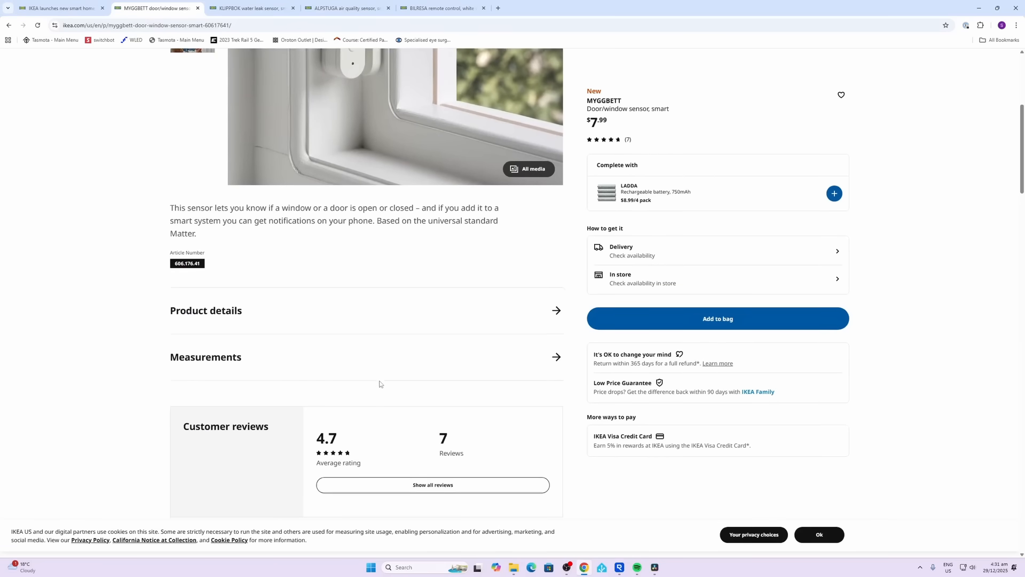
{"action": "scroll", "scroll_direction": "up", "scroll_amount": 3}
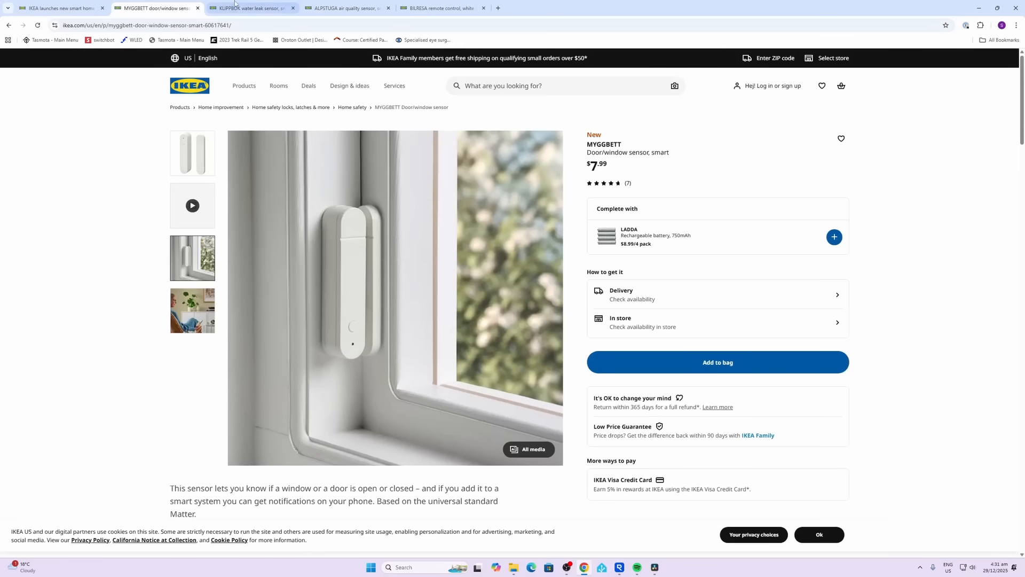
Browse the KLIPPBOK water leak sensor page to its reviews, then switch to ALPSTUGA
{"action": "left_click", "coordinate": [250, 9]}
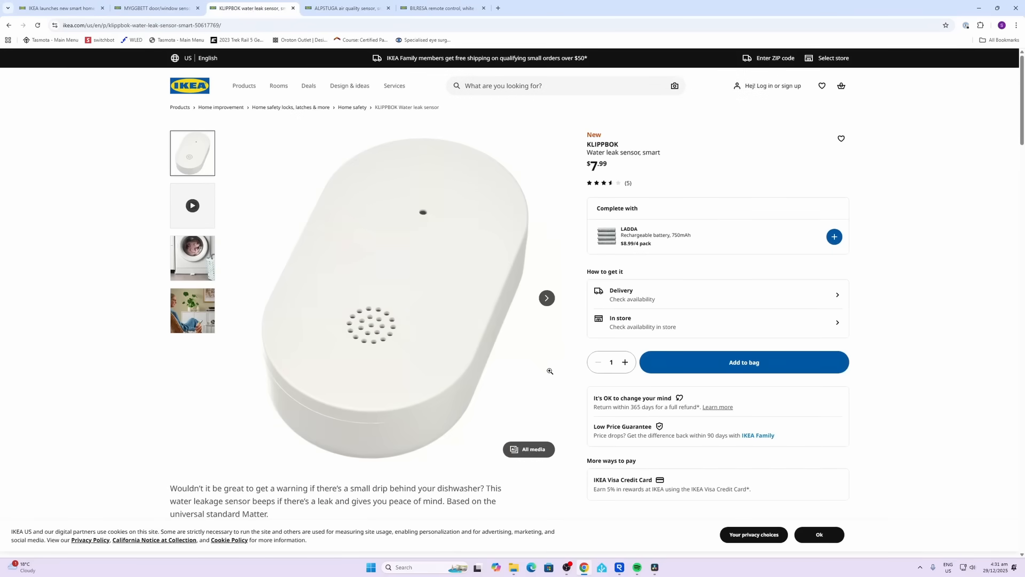
{"action": "mouse_move", "coordinate": [502, 329]}
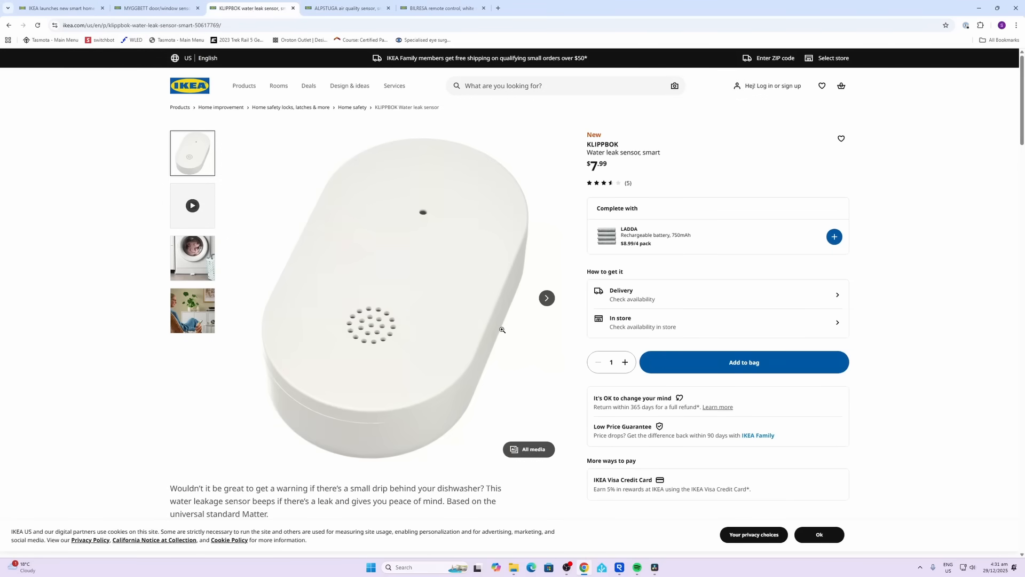
{"action": "scroll", "scroll_direction": "down", "scroll_amount": 3}
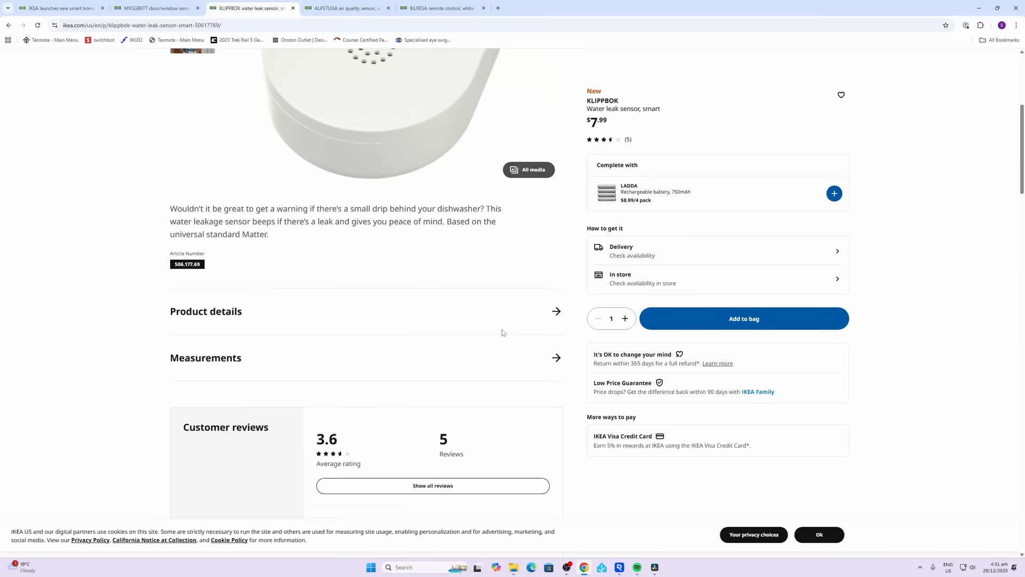
{"action": "scroll", "scroll_direction": "down", "scroll_amount": 3}
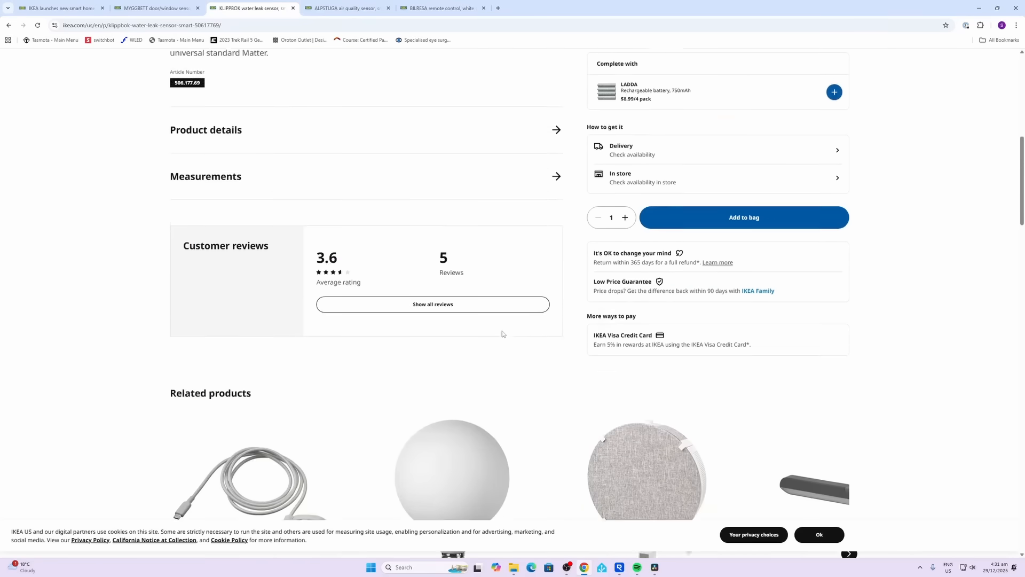
{"action": "scroll", "scroll_direction": "up", "scroll_amount": 3}
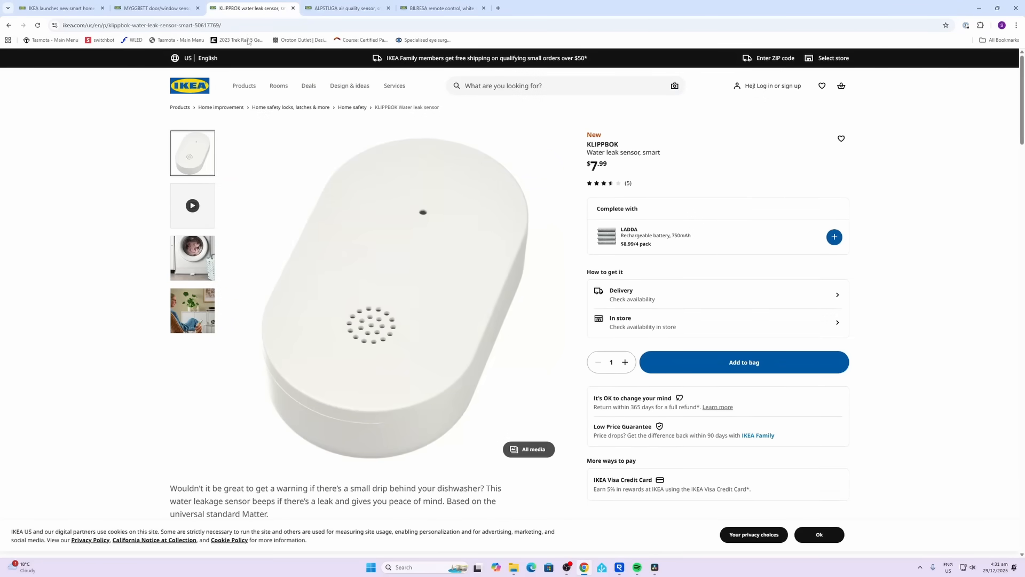
{"action": "left_click", "coordinate": [346, 8]}
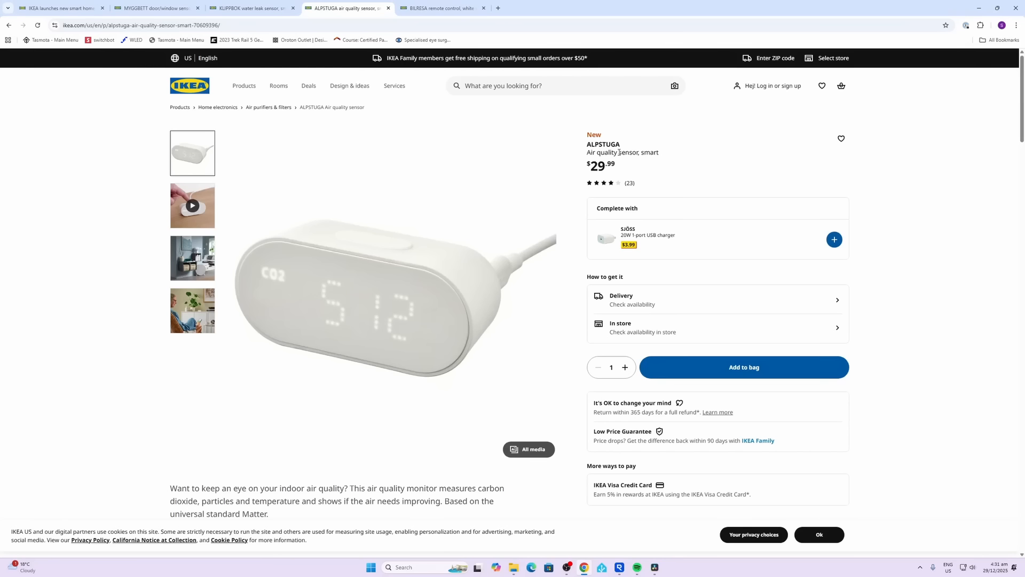
{"action": "mouse_move", "coordinate": [294, 303]}
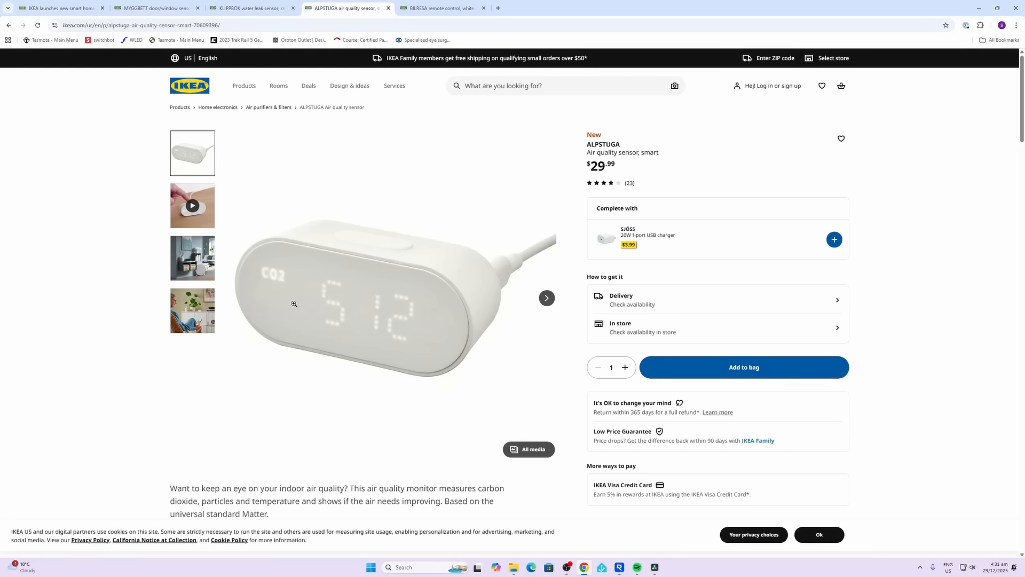
{"action": "scroll", "scroll_direction": "down", "scroll_amount": 3}
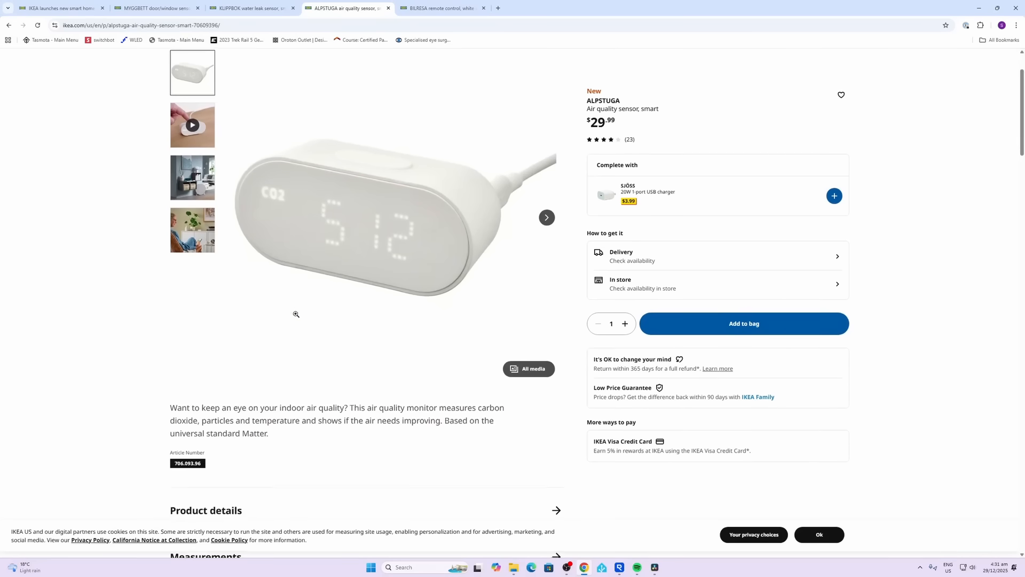
{"action": "scroll", "scroll_direction": "down", "scroll_amount": 3}
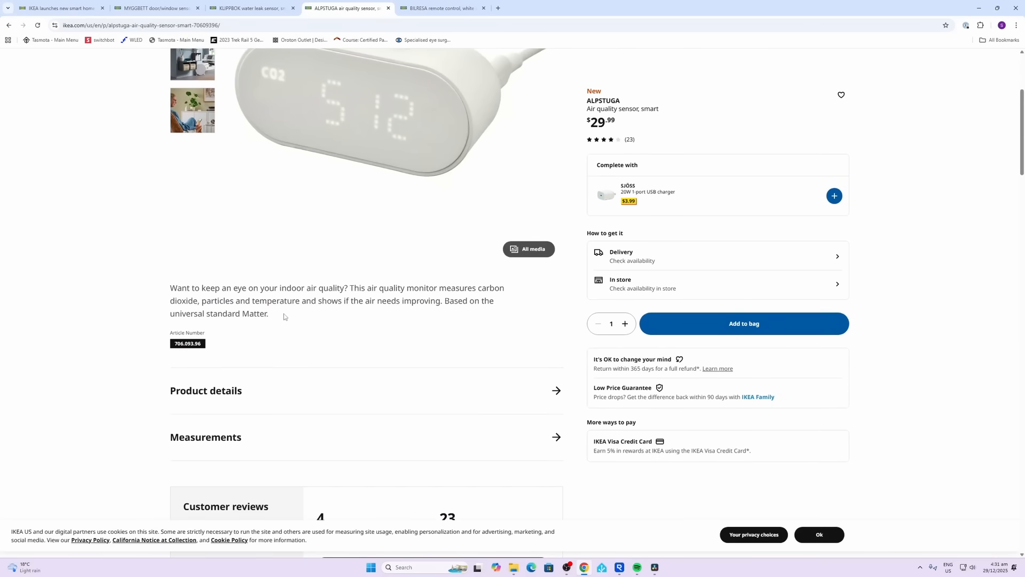
{"action": "scroll", "scroll_direction": "up", "scroll_amount": 3}
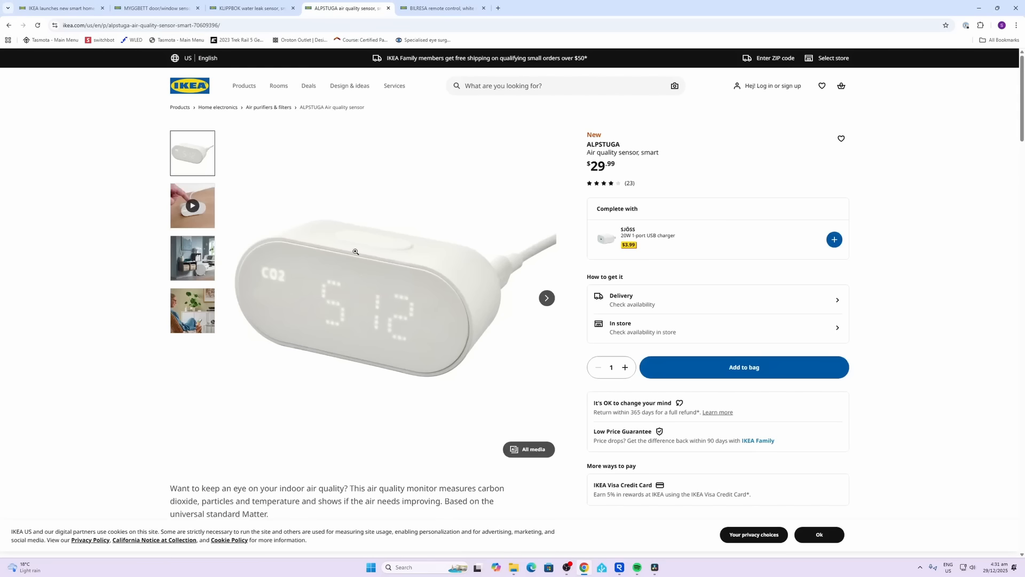
Bring up the BILRESA remote control tab showing its price and description
{"action": "left_click", "coordinate": [440, 8]}
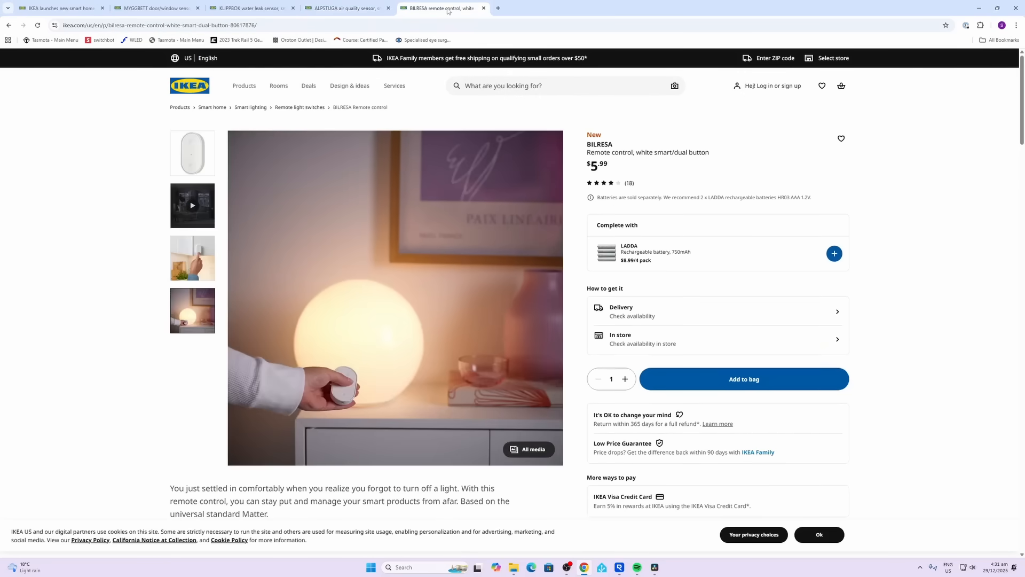
{"action": "mouse_move", "coordinate": [340, 393]}
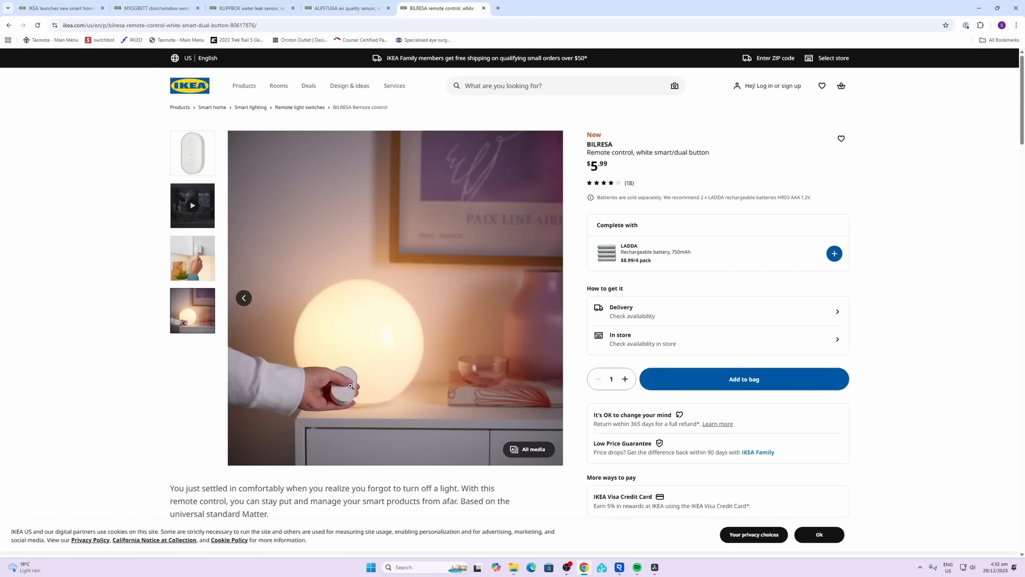
{"action": "mouse_move", "coordinate": [662, 226]}
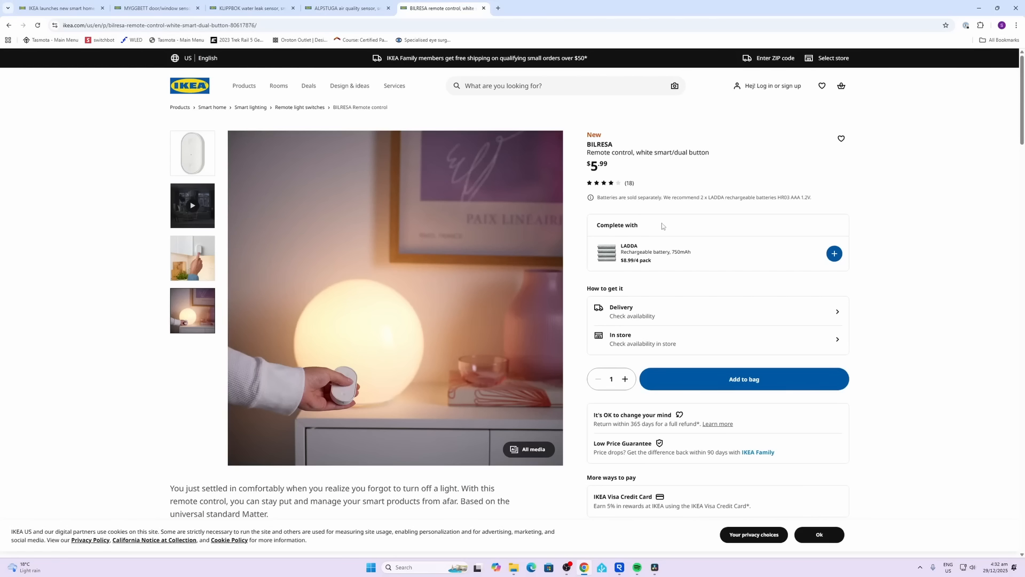
{"action": "mouse_move", "coordinate": [635, 160]}
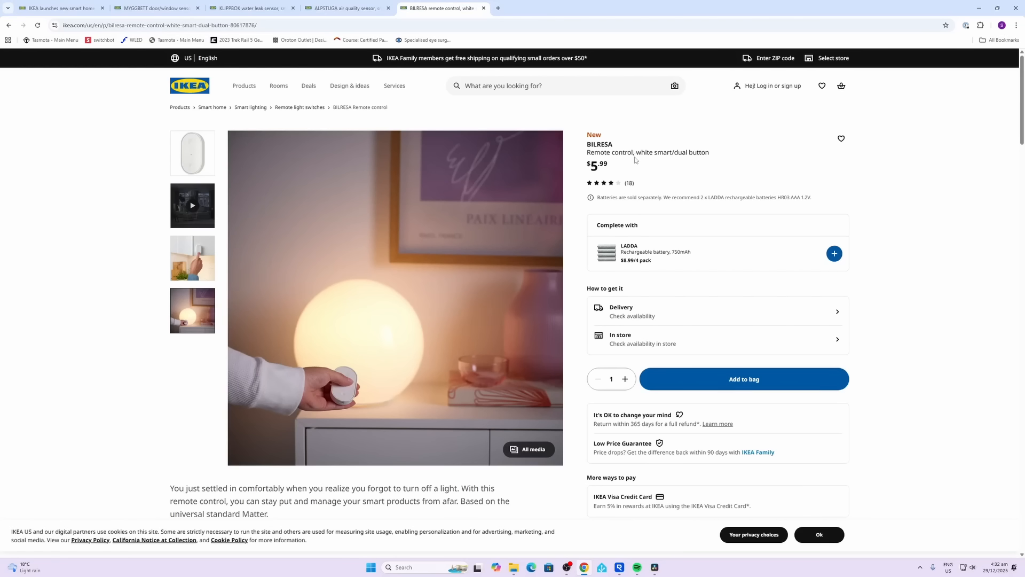
{"action": "mouse_move", "coordinate": [446, 346]}
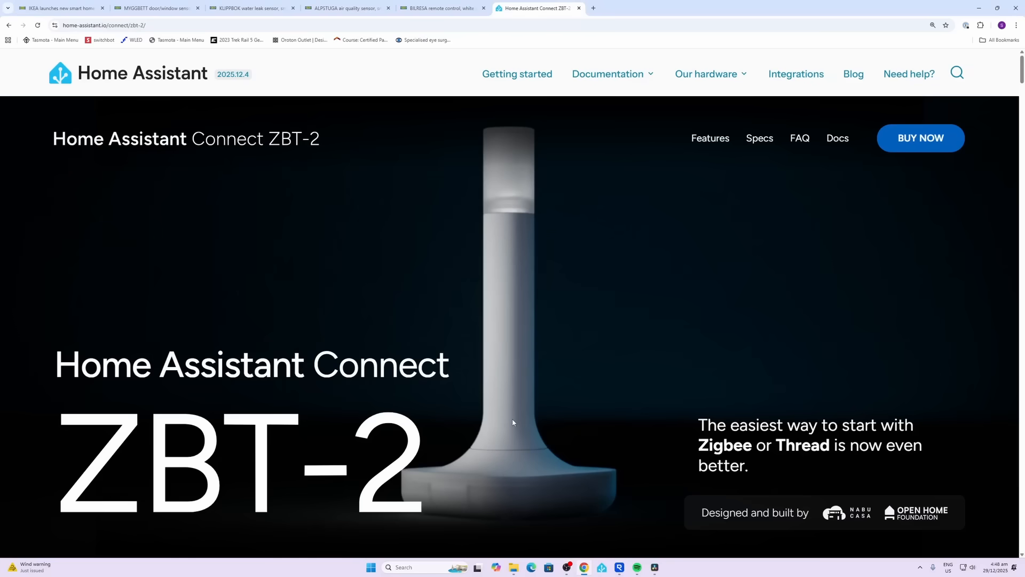
{"action": "mouse_move", "coordinate": [137, 440]}
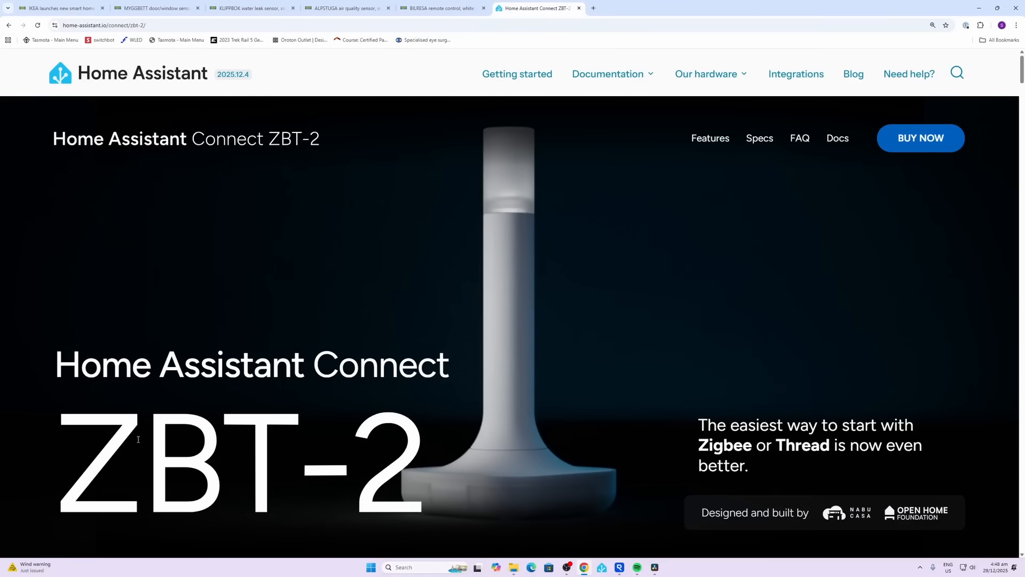
{"action": "mouse_move", "coordinate": [371, 465]}
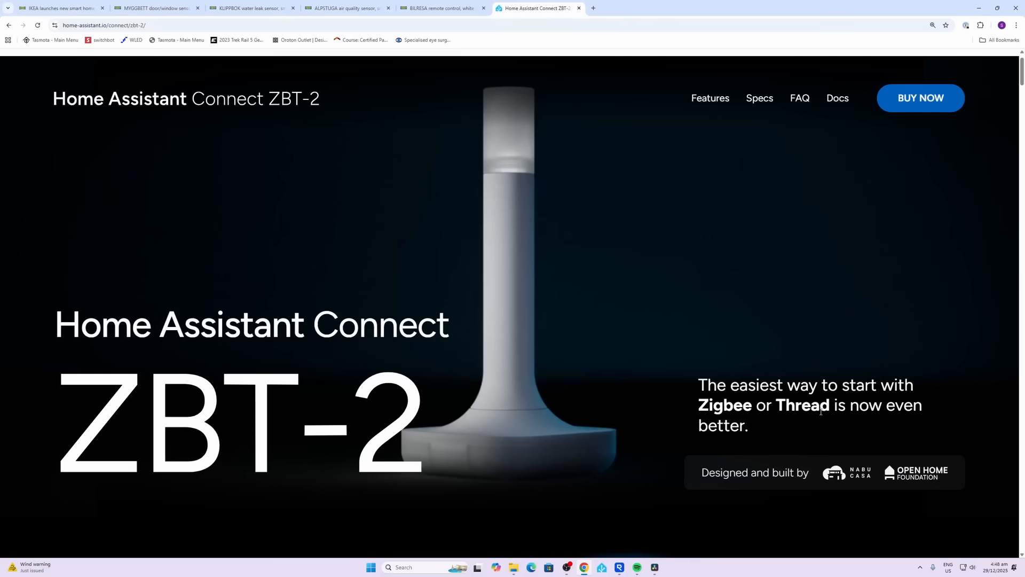
{"action": "mouse_move", "coordinate": [821, 409]}
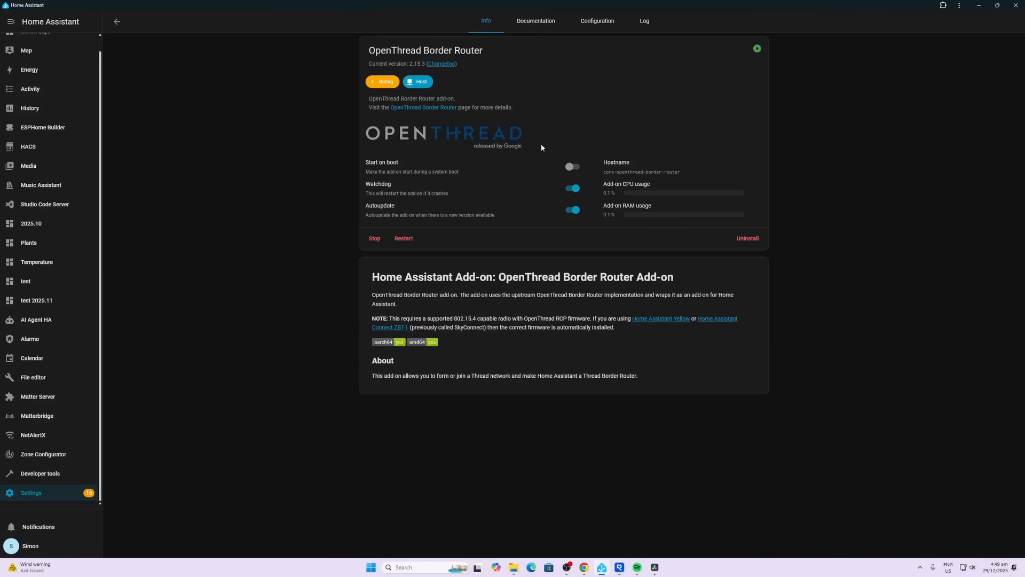
{"action": "mouse_move", "coordinate": [488, 145]}
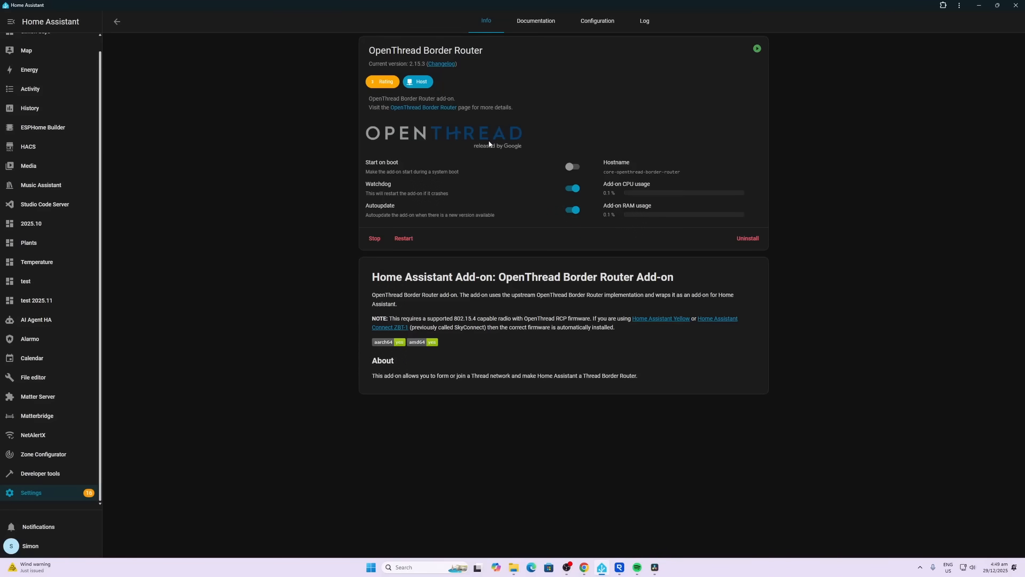
{"action": "mouse_move", "coordinate": [117, 21]}
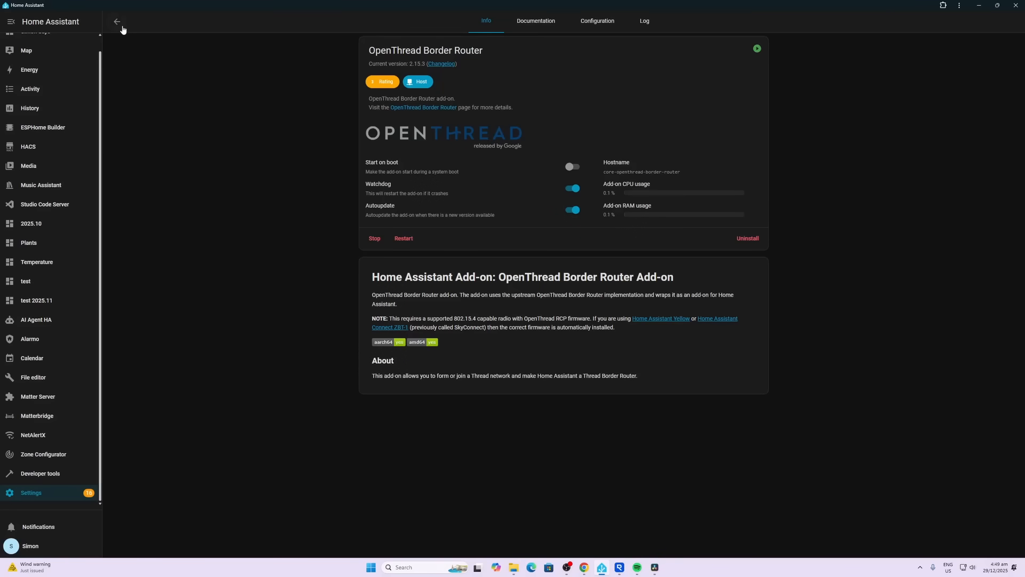
Go back to Thread settings showing the preferred MyHome network and its two border routers
{"action": "left_click", "coordinate": [116, 22]}
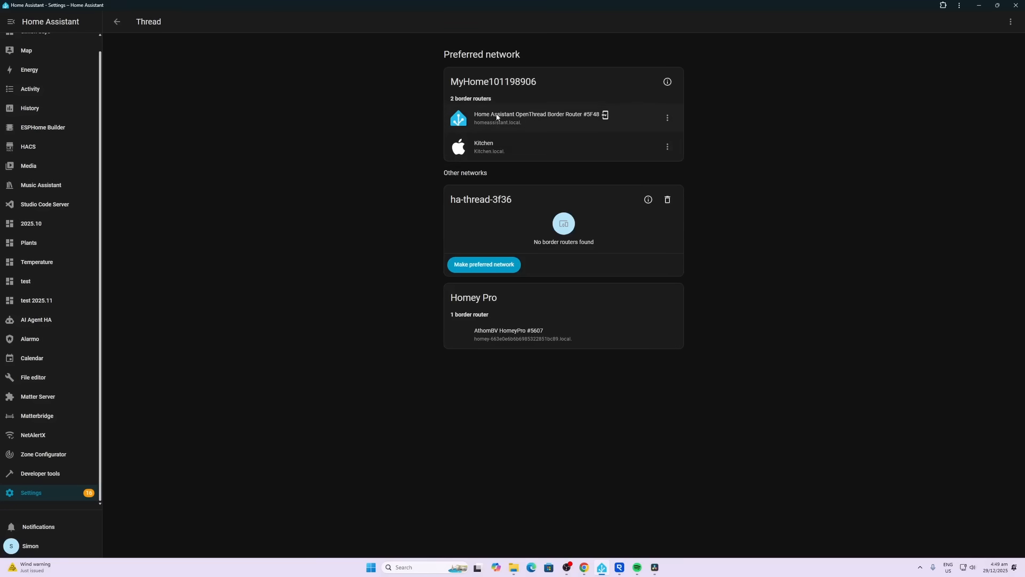
{"action": "mouse_move", "coordinate": [537, 122]}
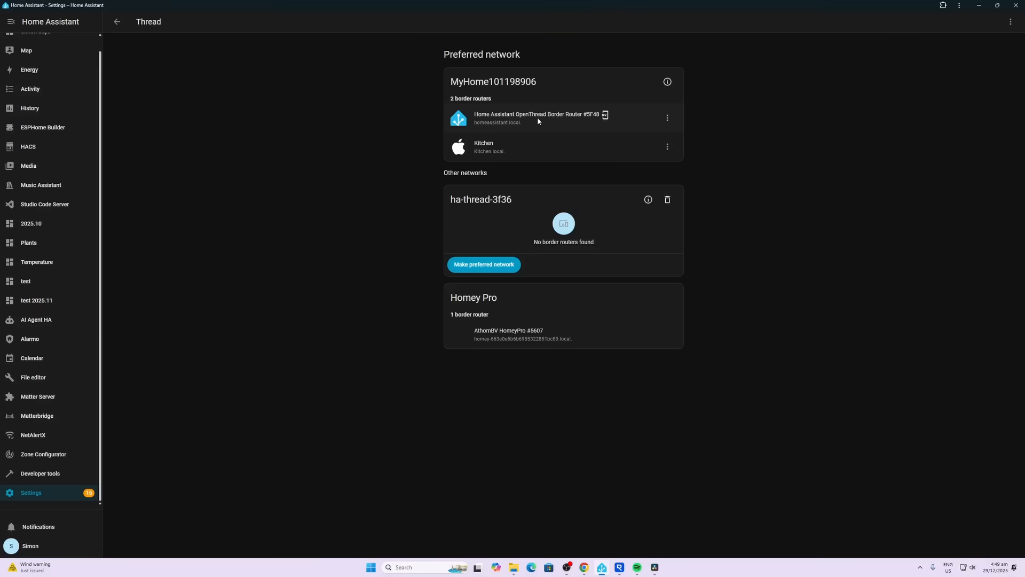
{"action": "mouse_move", "coordinate": [604, 116]}
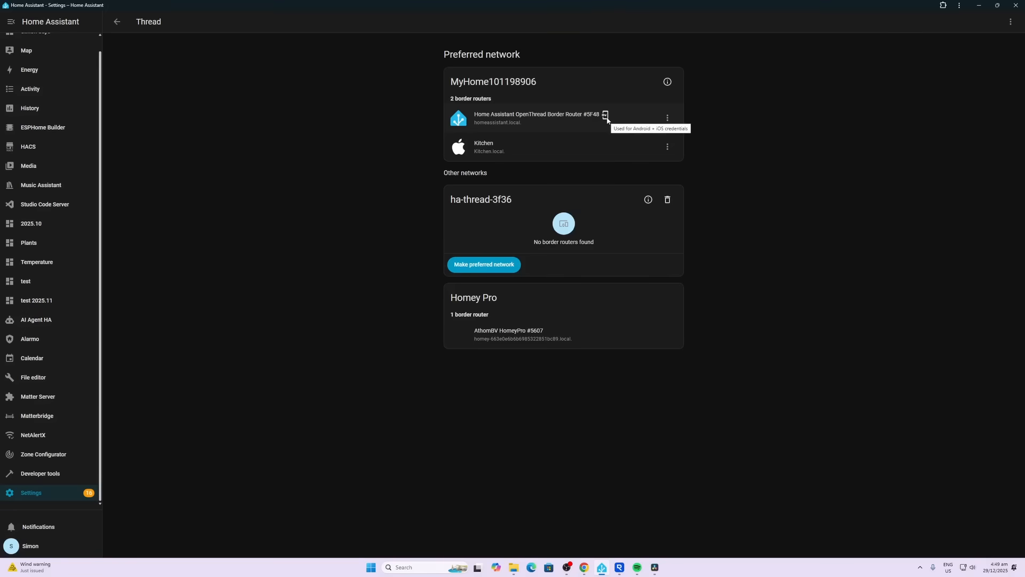
{"action": "mouse_move", "coordinate": [499, 152]}
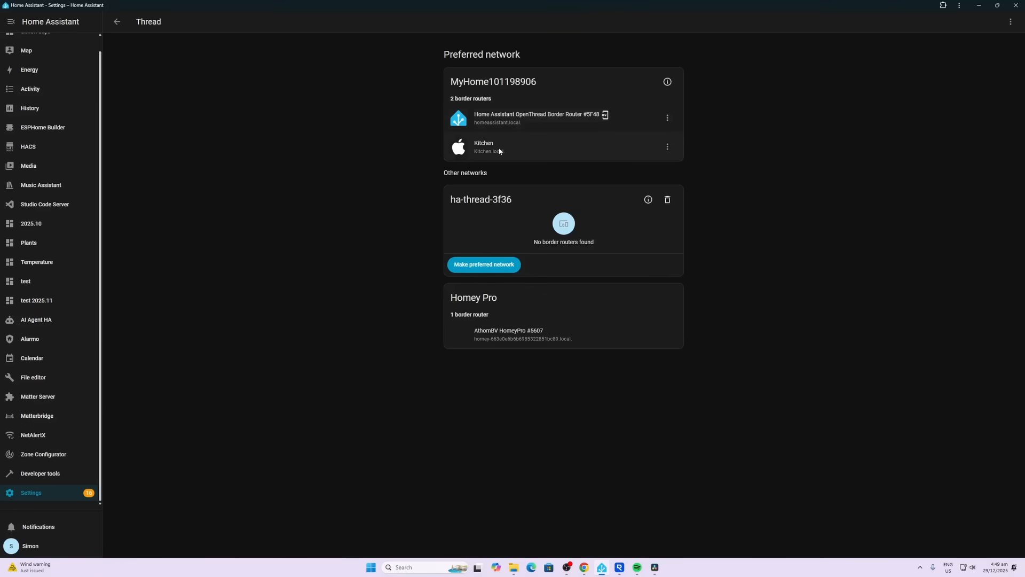
{"action": "mouse_move", "coordinate": [575, 151]}
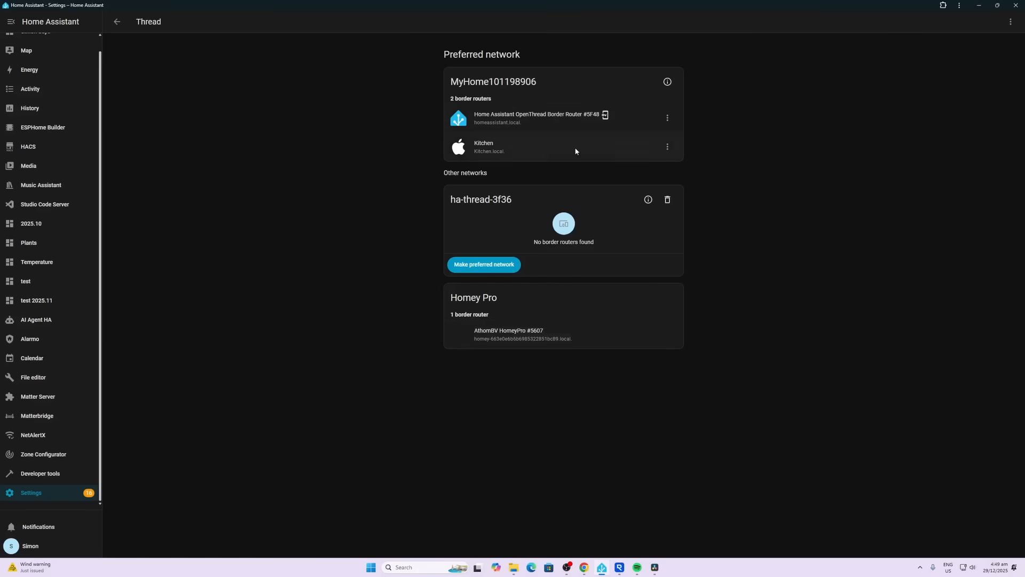
{"action": "mouse_move", "coordinate": [490, 148]}
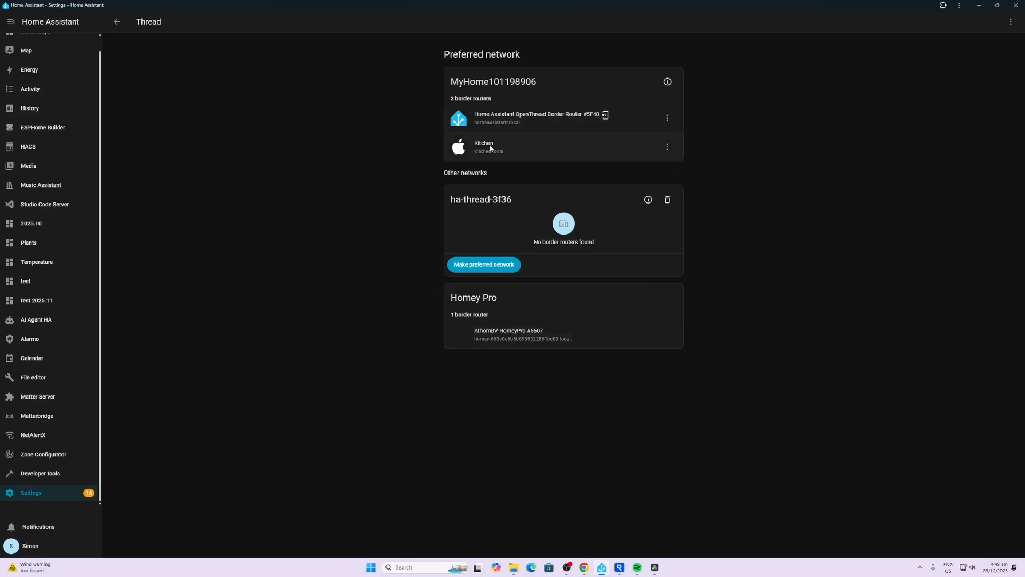
{"action": "mouse_move", "coordinate": [494, 155]}
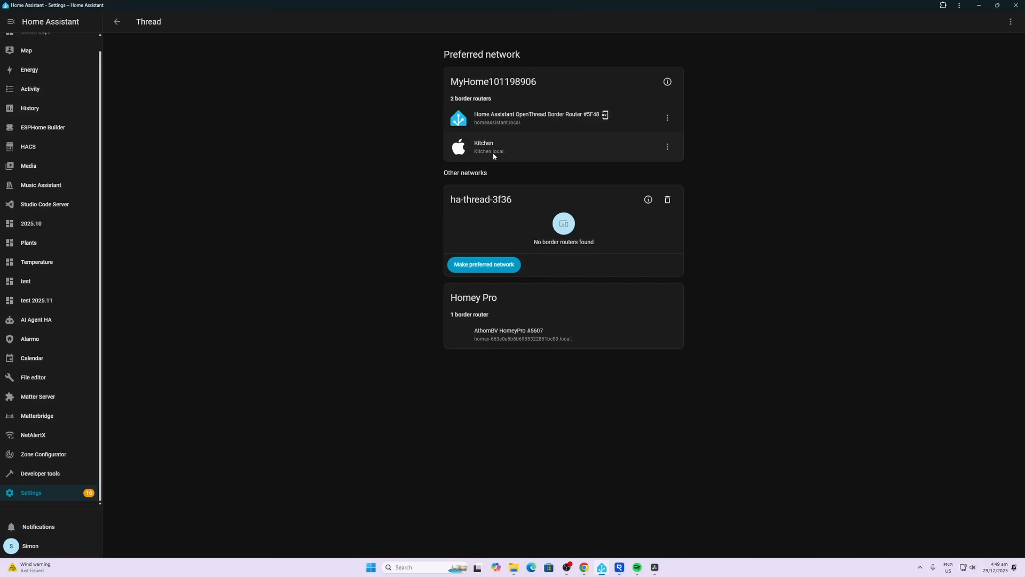